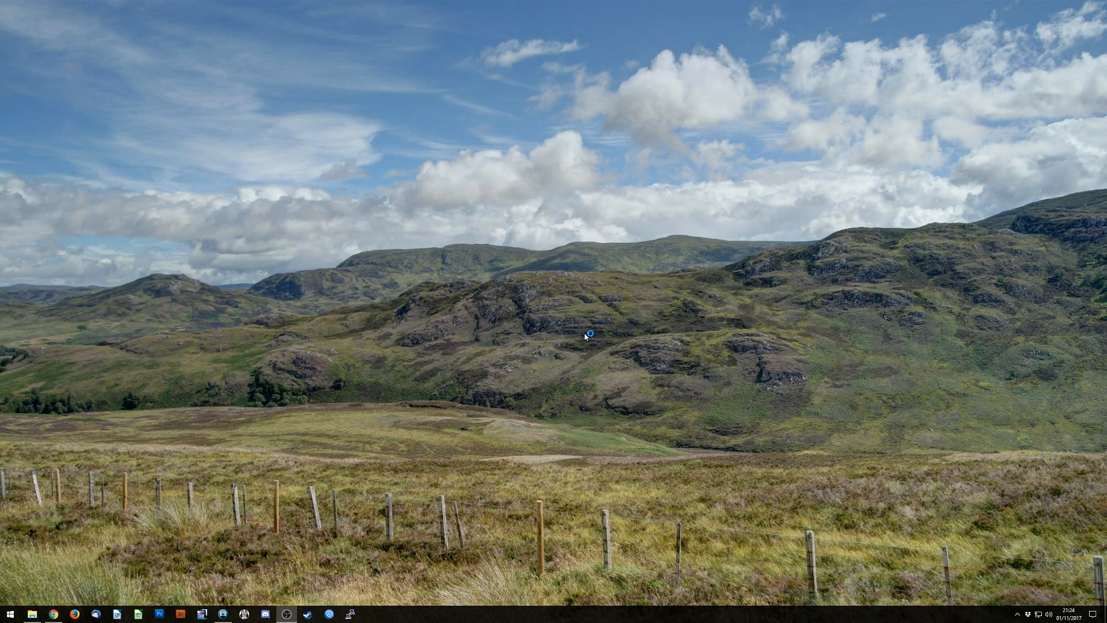
pyautogui.moveTo(372, 509)
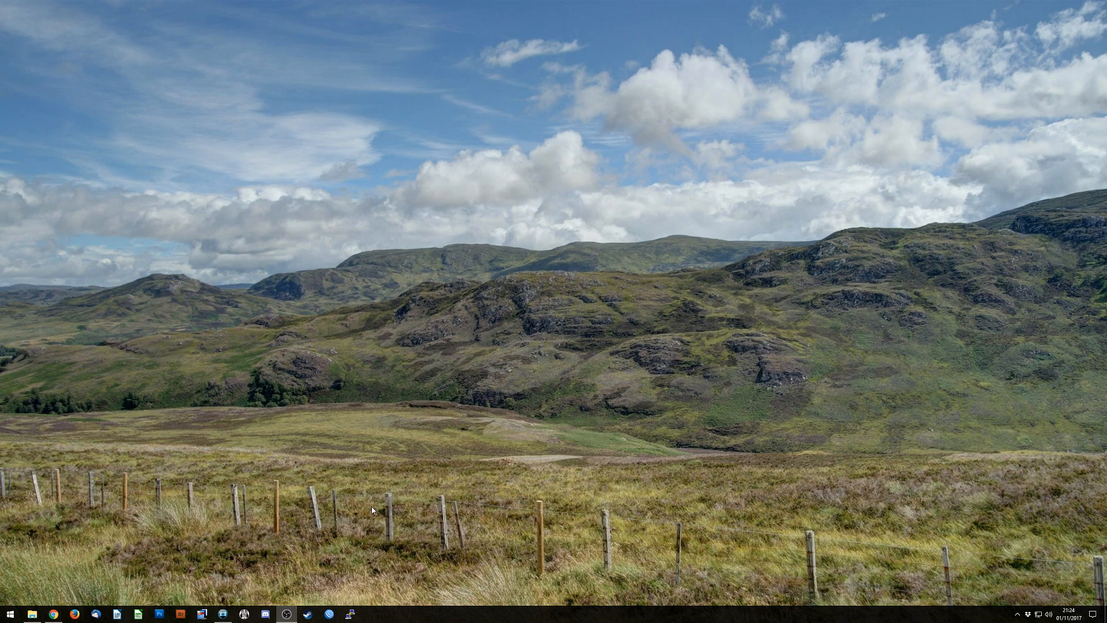
# Launch WinBox from the taskbar so its login window lists the neighbouring MikroTik devices
pyautogui.click(329, 613)
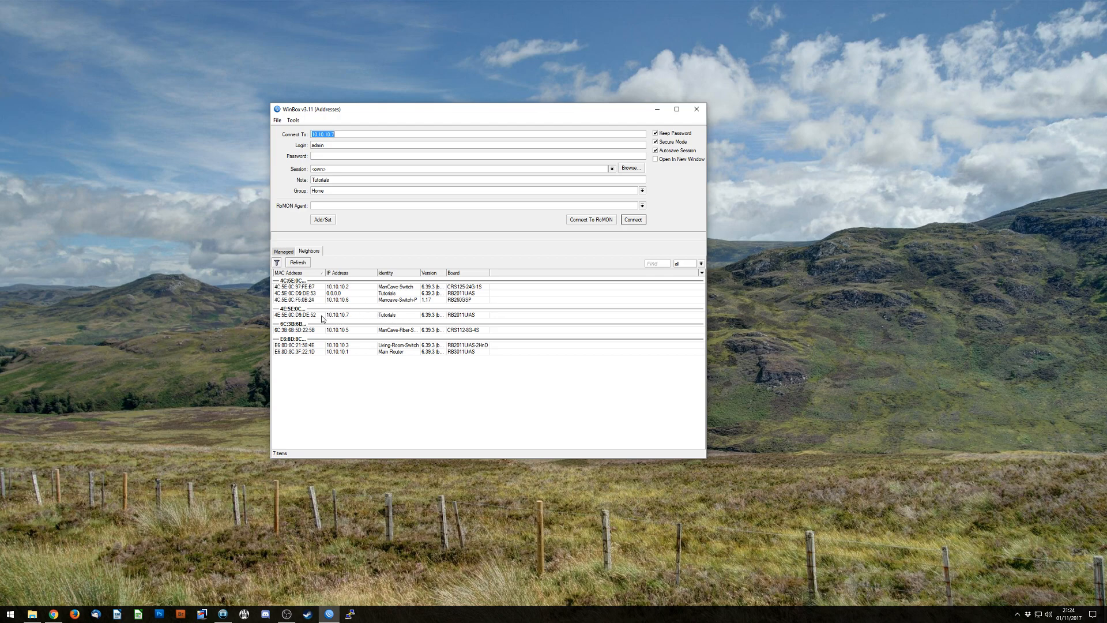
# Select the Tutorials router (10.10.10.7) from Neighbors and connect as admin
pyautogui.click(336, 314)
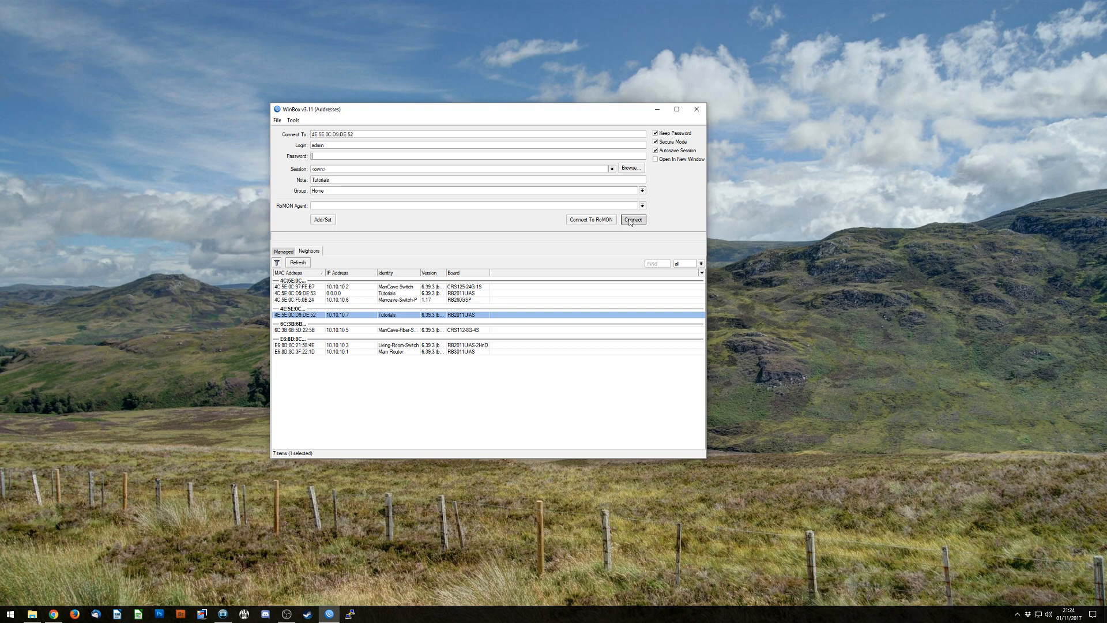
pyautogui.click(632, 219)
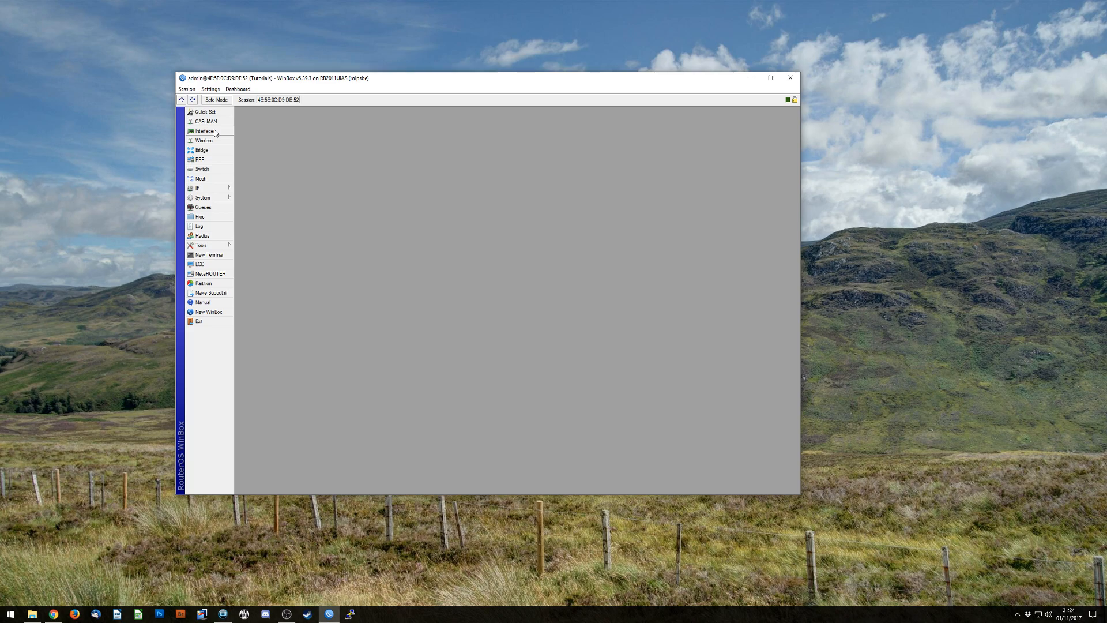
# Show the router's Interface List and select the ether1_WAN interface
pyautogui.click(205, 130)
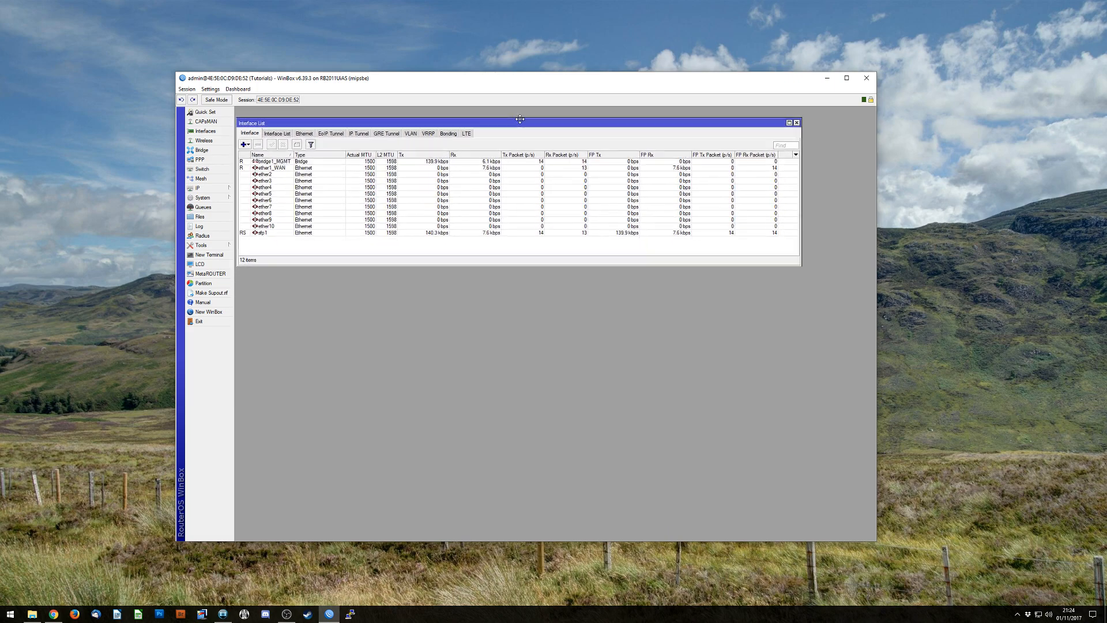
pyautogui.click(276, 163)
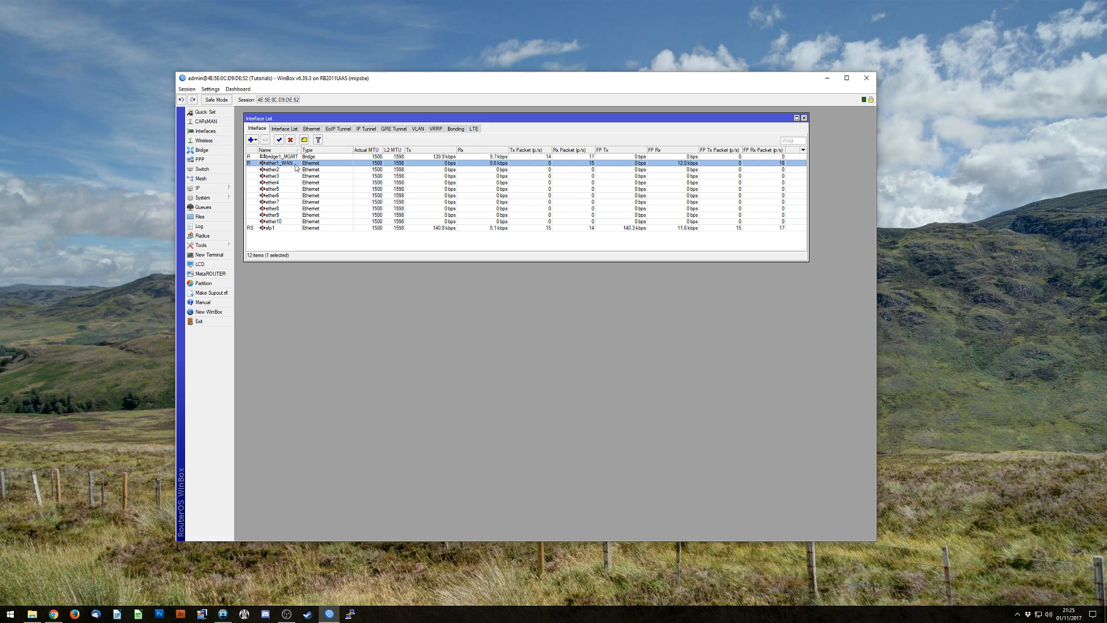
# Show IP > Firewall NAT rules and select the existing srcnat masquerade rule
pyautogui.click(197, 187)
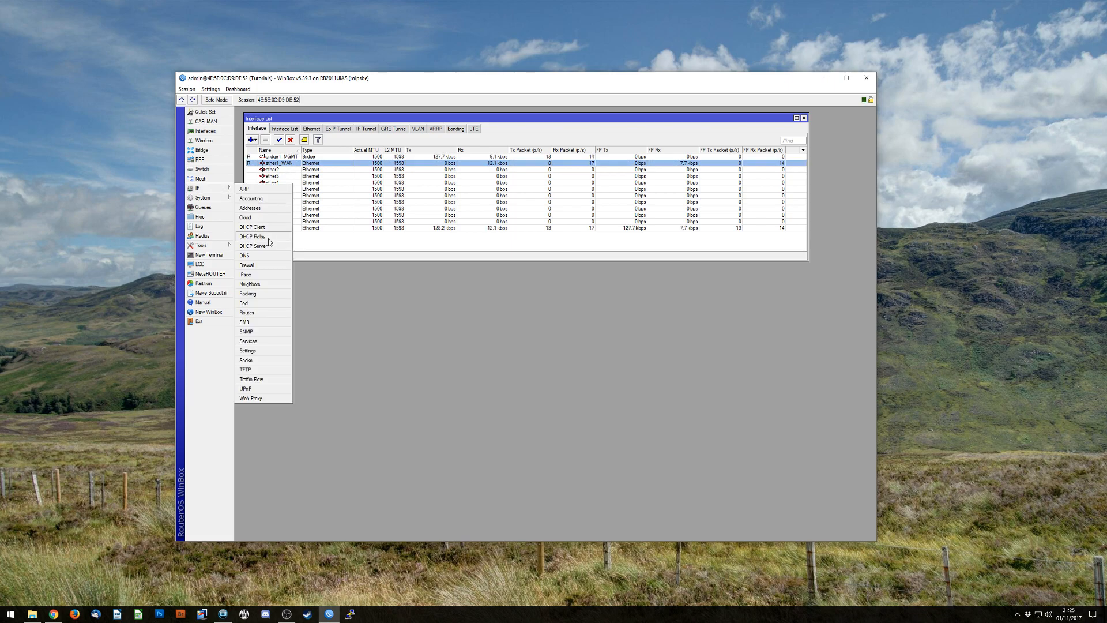
pyautogui.click(246, 266)
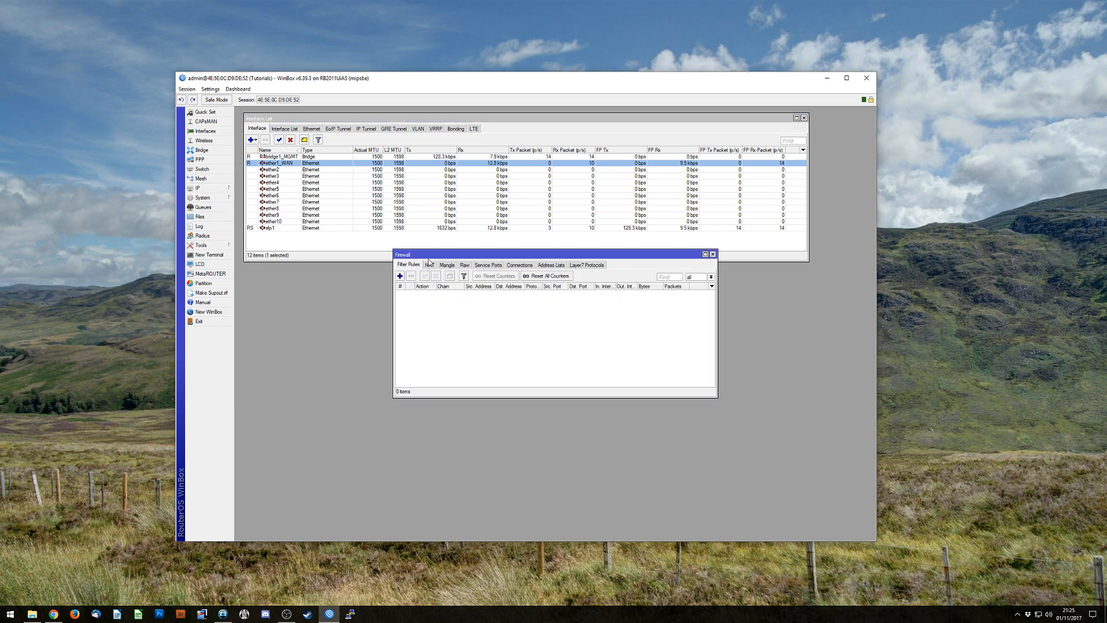
pyautogui.moveTo(403, 254); pyautogui.dragTo(253, 278)
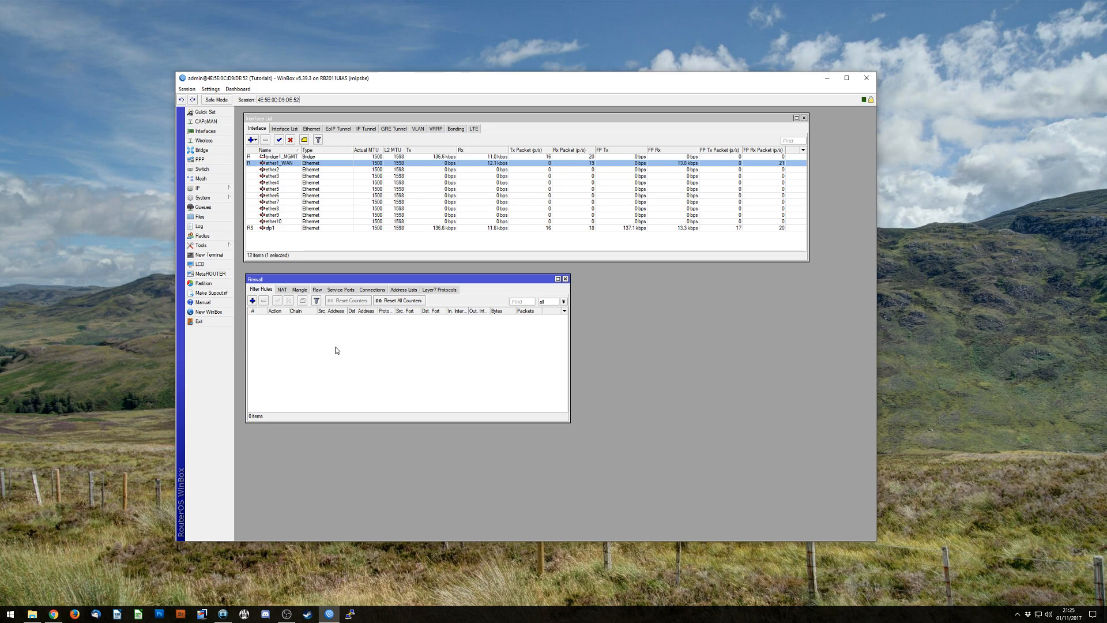
pyautogui.moveTo(283, 336)
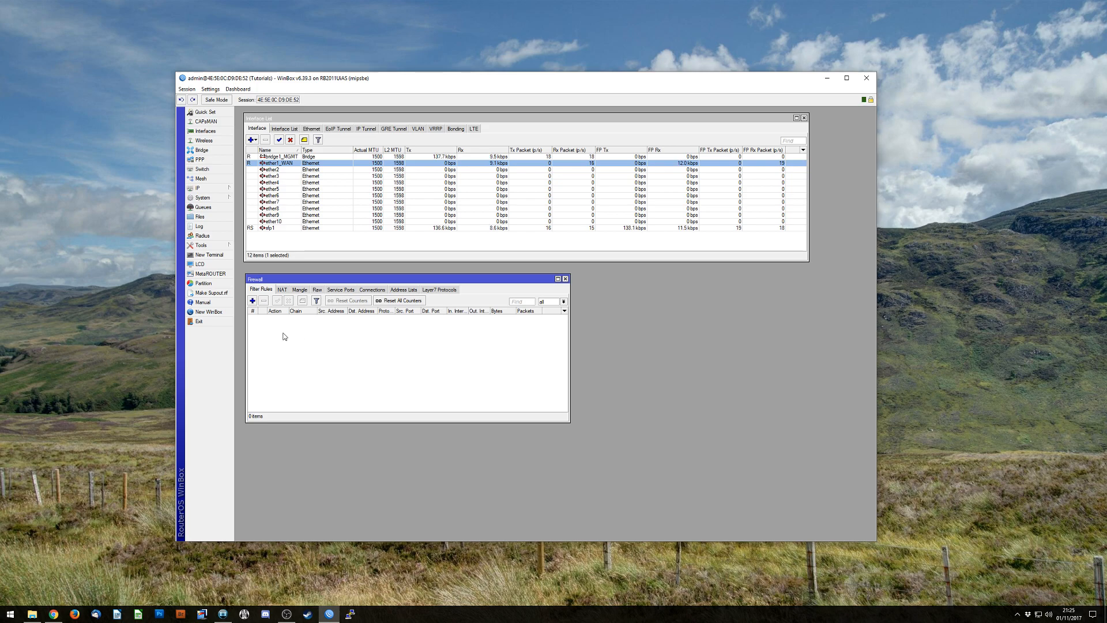
pyautogui.click(281, 290)
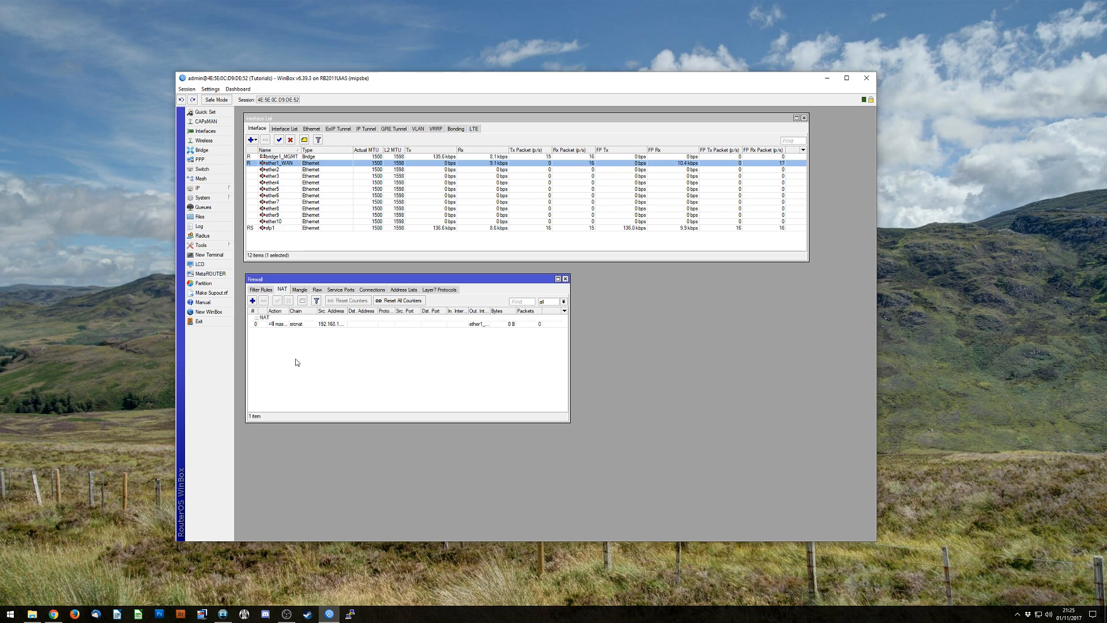
pyautogui.click(296, 323)
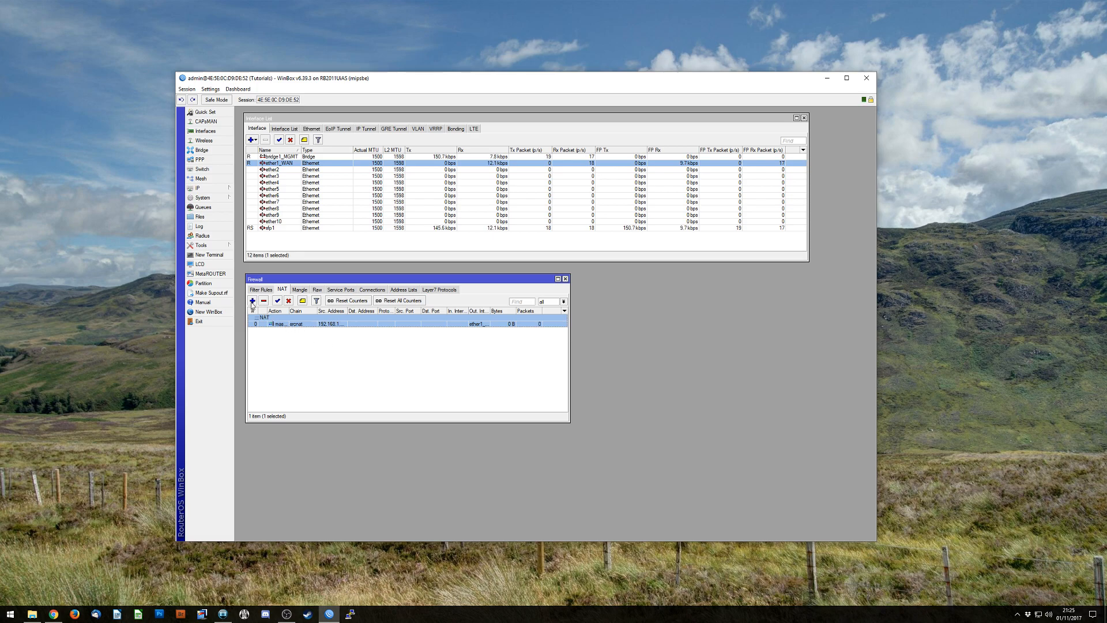
# Start a new NAT rule with chain dstnat, protocol tcp and destination port 8080
pyautogui.click(253, 300)
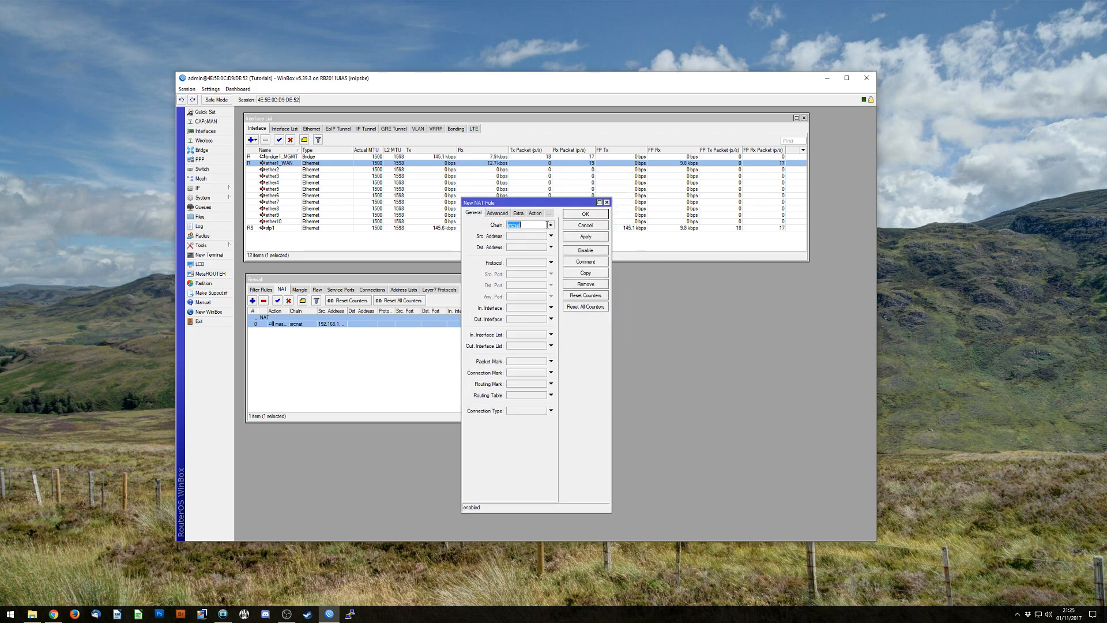
pyautogui.click(550, 224)
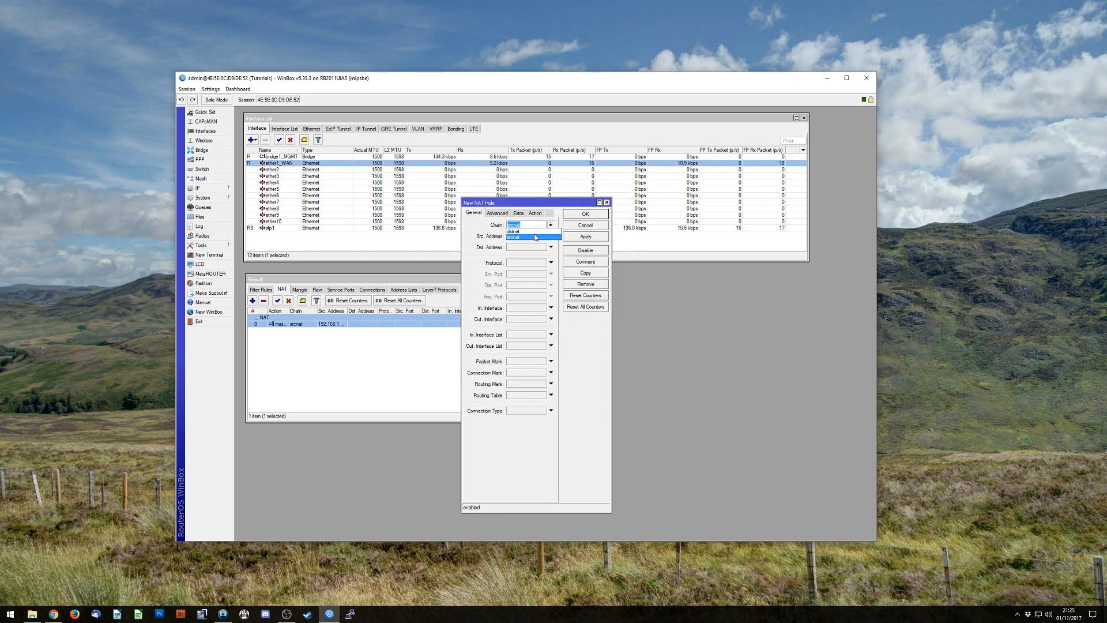
pyautogui.click(515, 236)
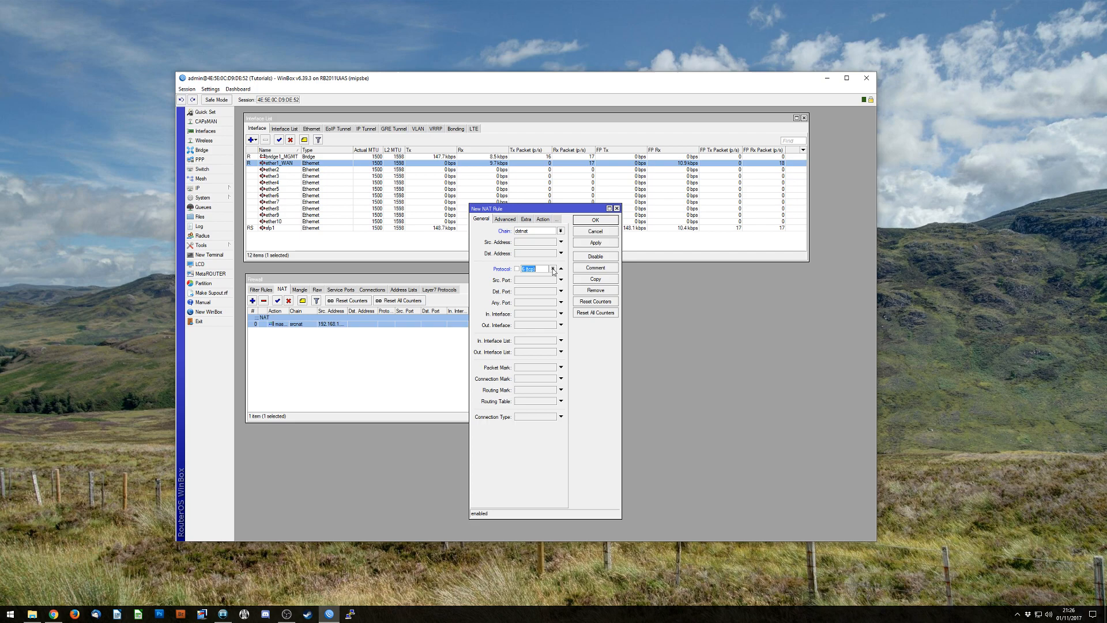
pyautogui.click(561, 268)
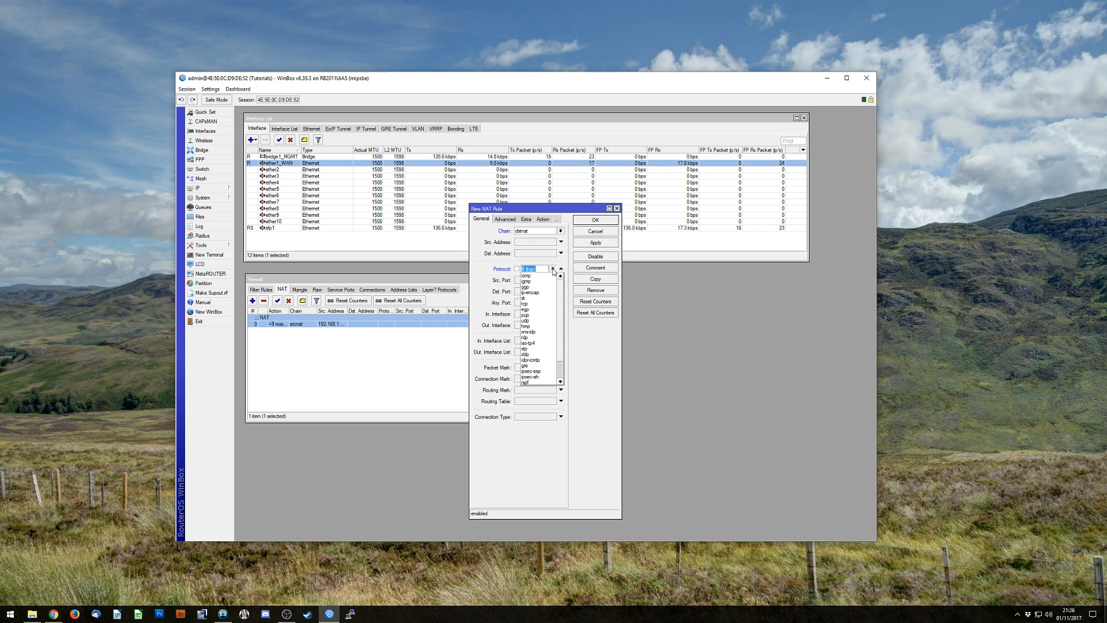
pyautogui.click(528, 268)
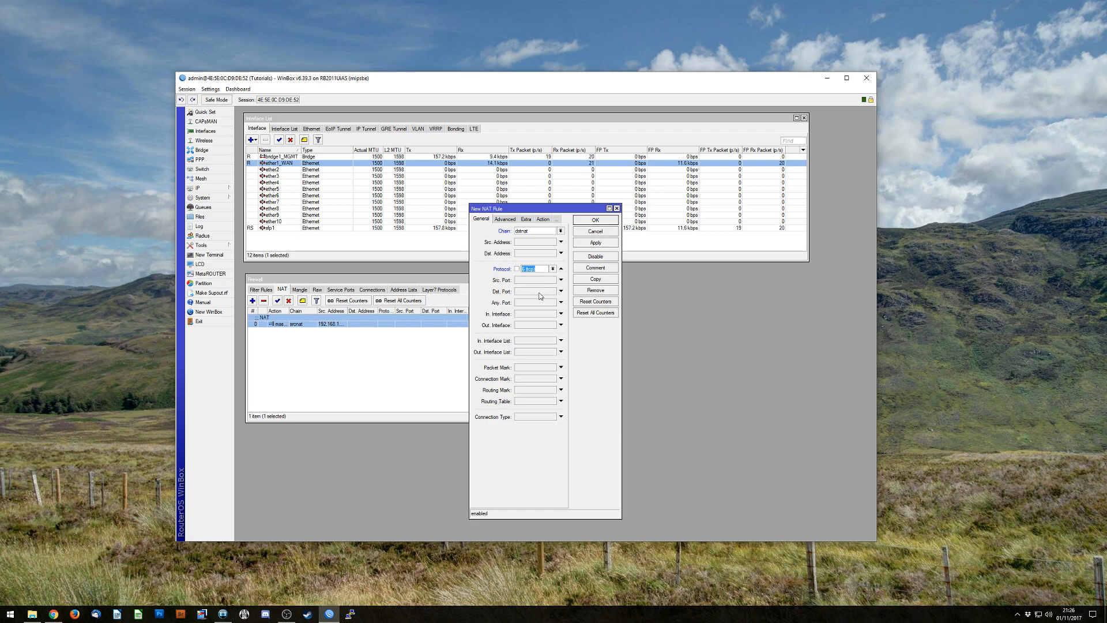
pyautogui.write('8080')
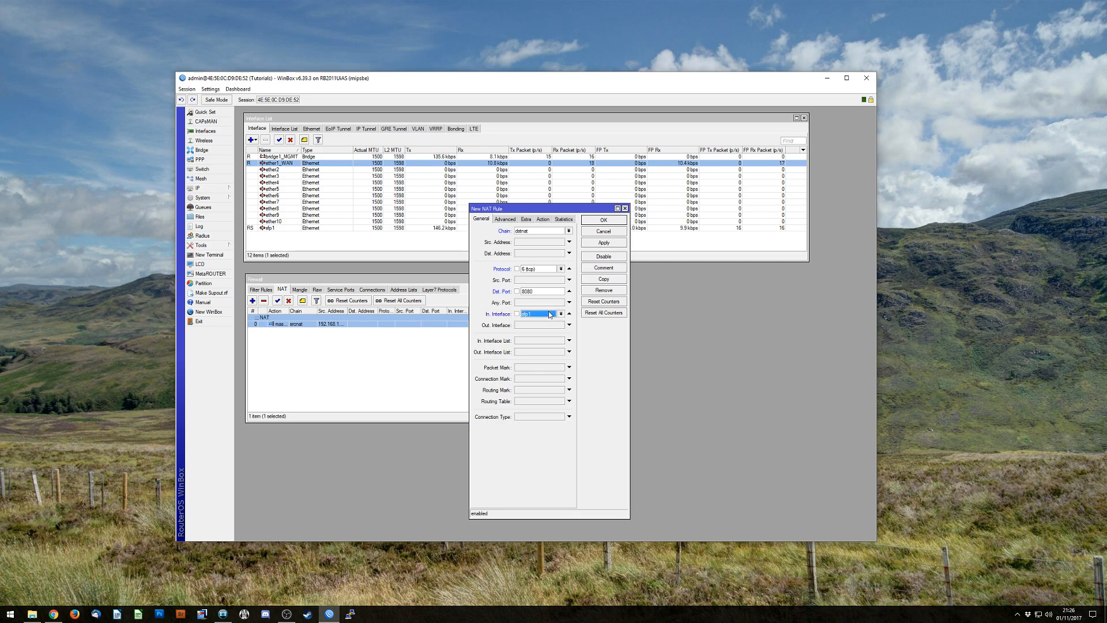
# Set the rule's in-interface to ether1_WAN
pyautogui.click(568, 314)
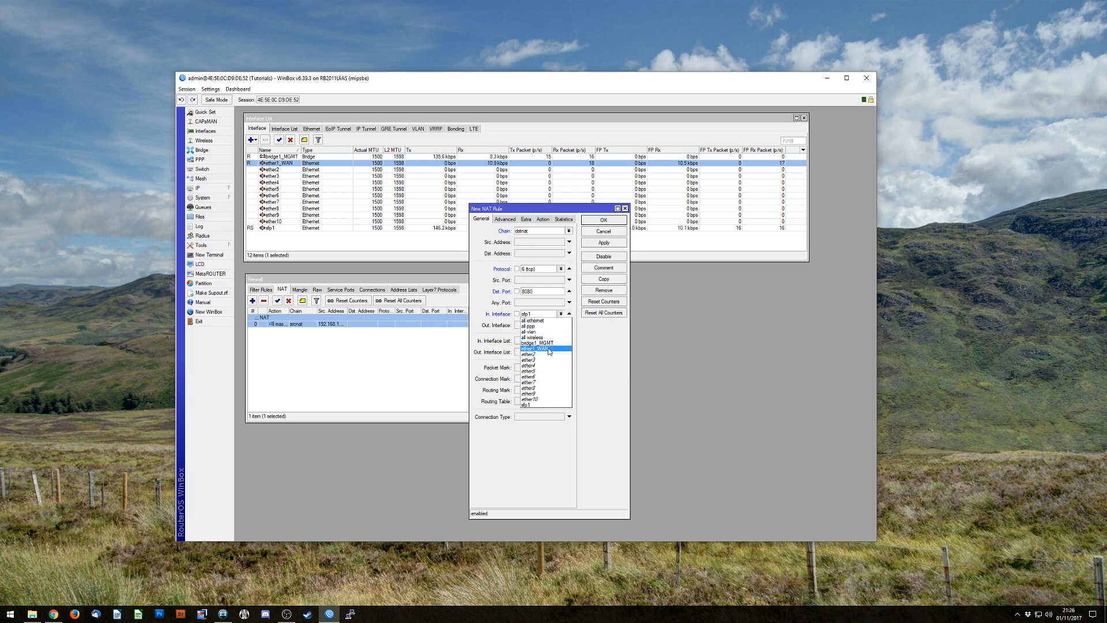
pyautogui.click(536, 348)
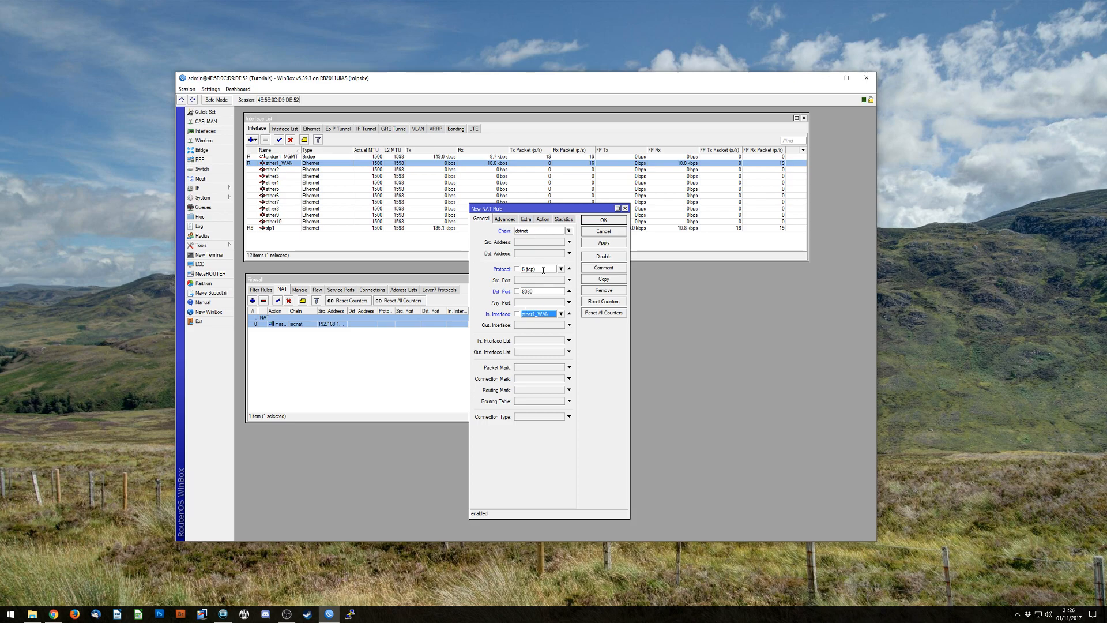
pyautogui.moveTo(545, 243)
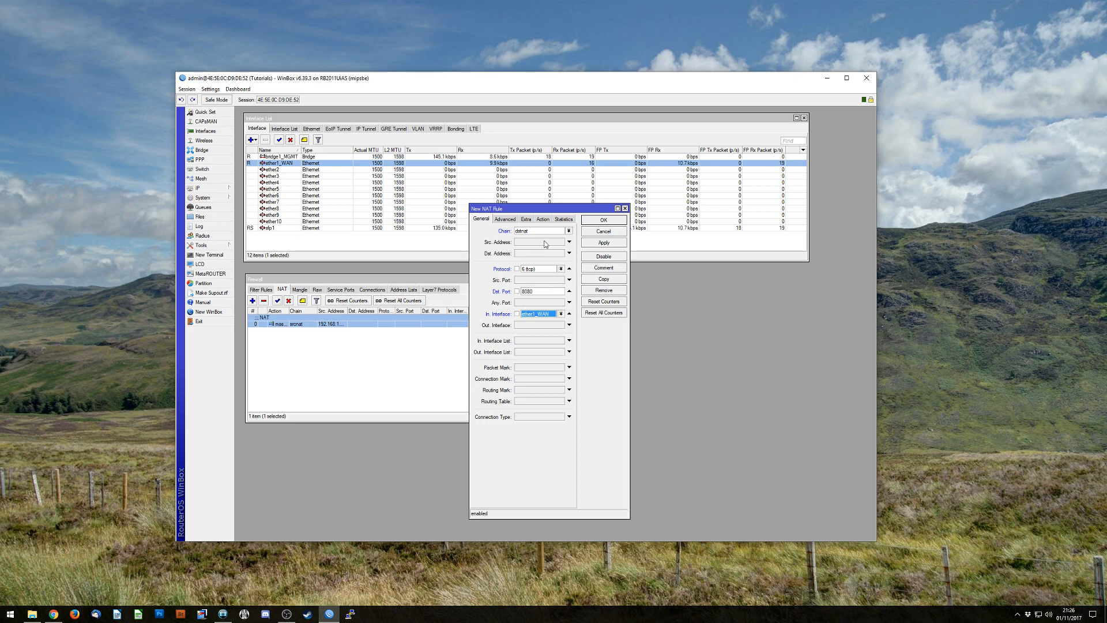
pyautogui.click(542, 219)
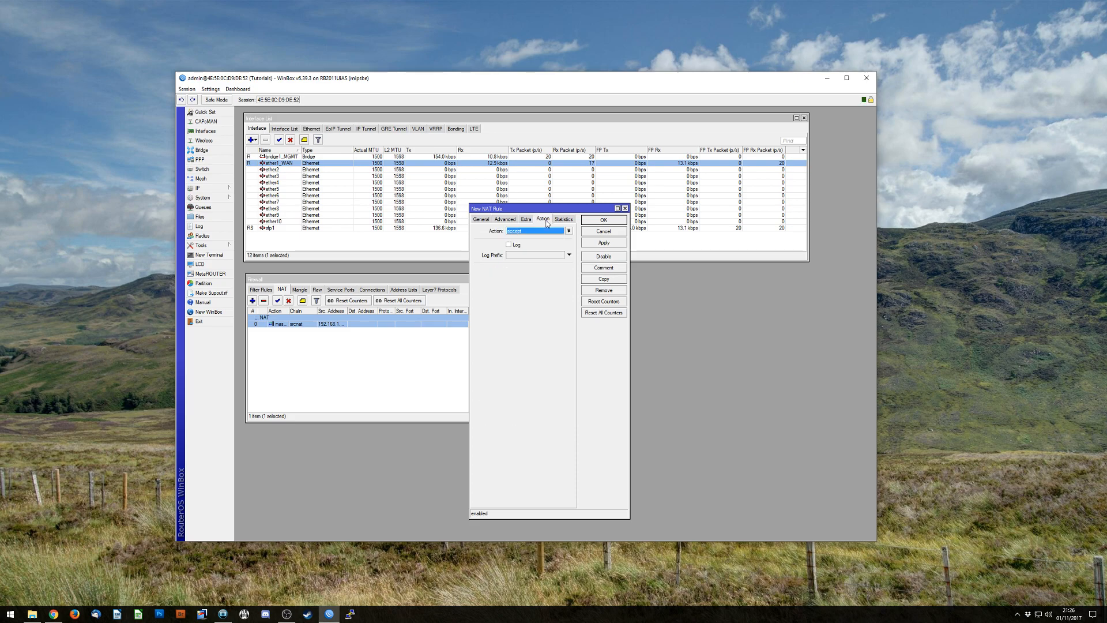
# Set the rule's action to dst-nat with to-address 192.168.1.2
pyautogui.click(569, 231)
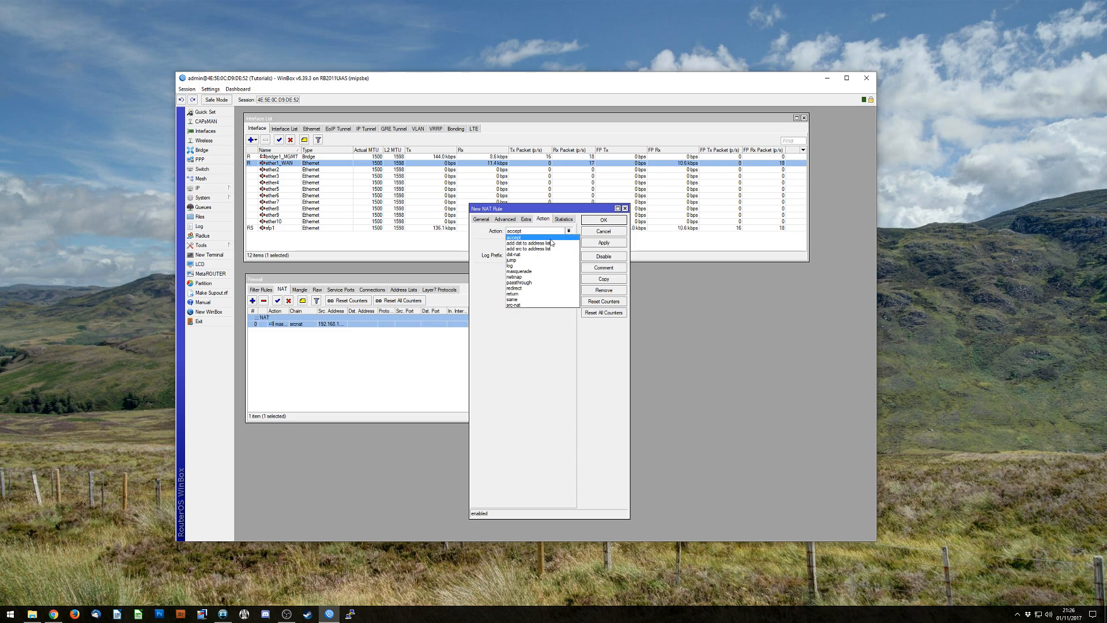
pyautogui.click(514, 253)
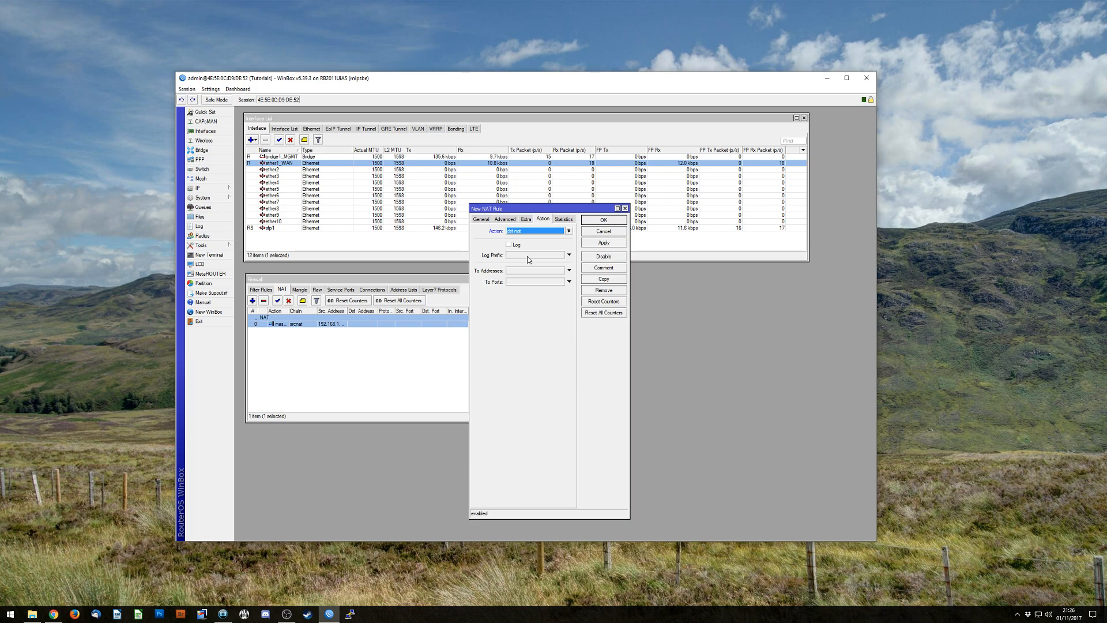
pyautogui.click(535, 269)
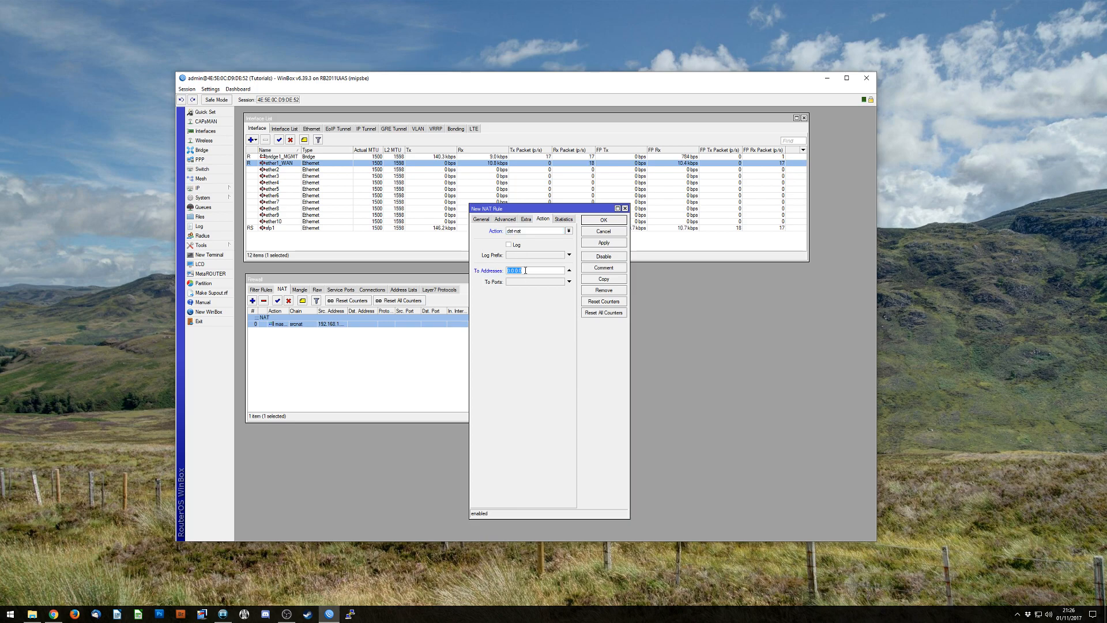
pyautogui.write('192.168.1.2')
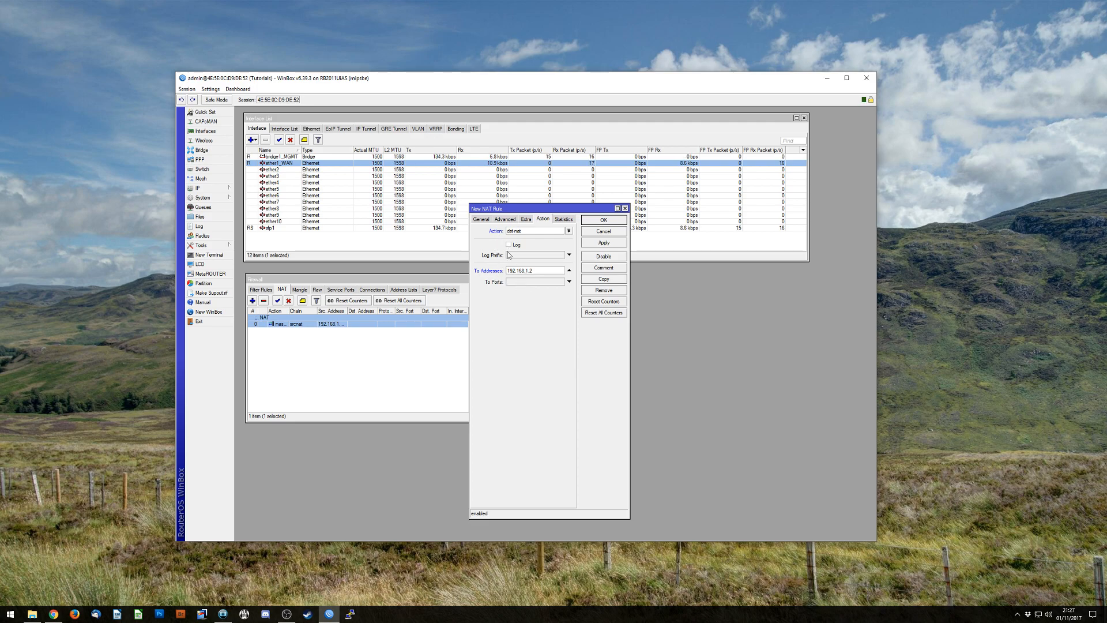
# Review the rule's General settings and begin adding a comment
pyautogui.click(481, 219)
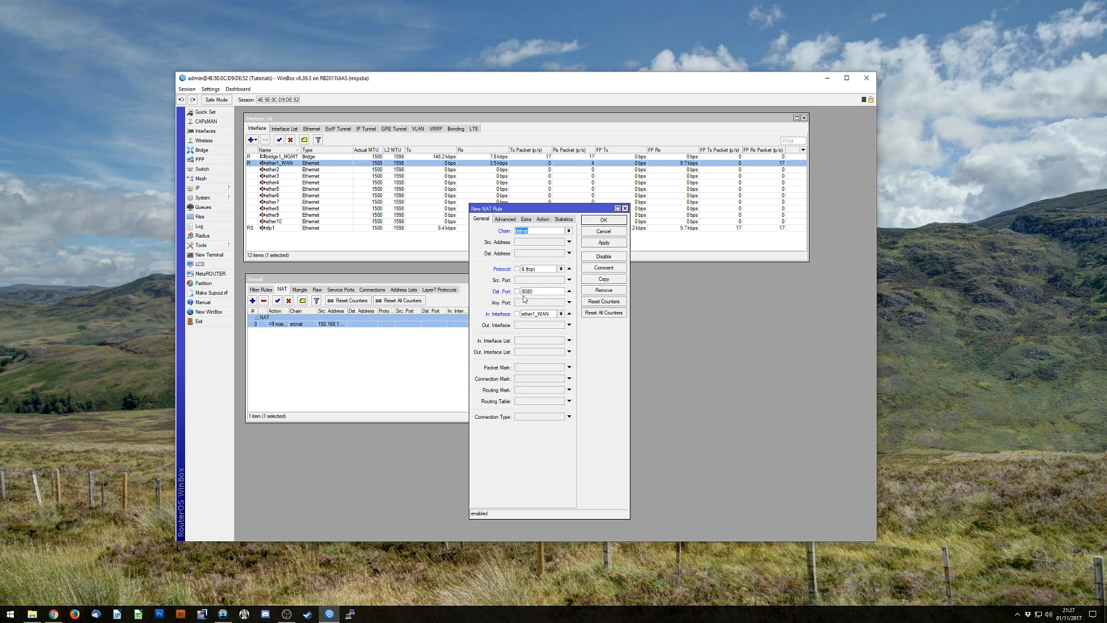
pyautogui.click(542, 219)
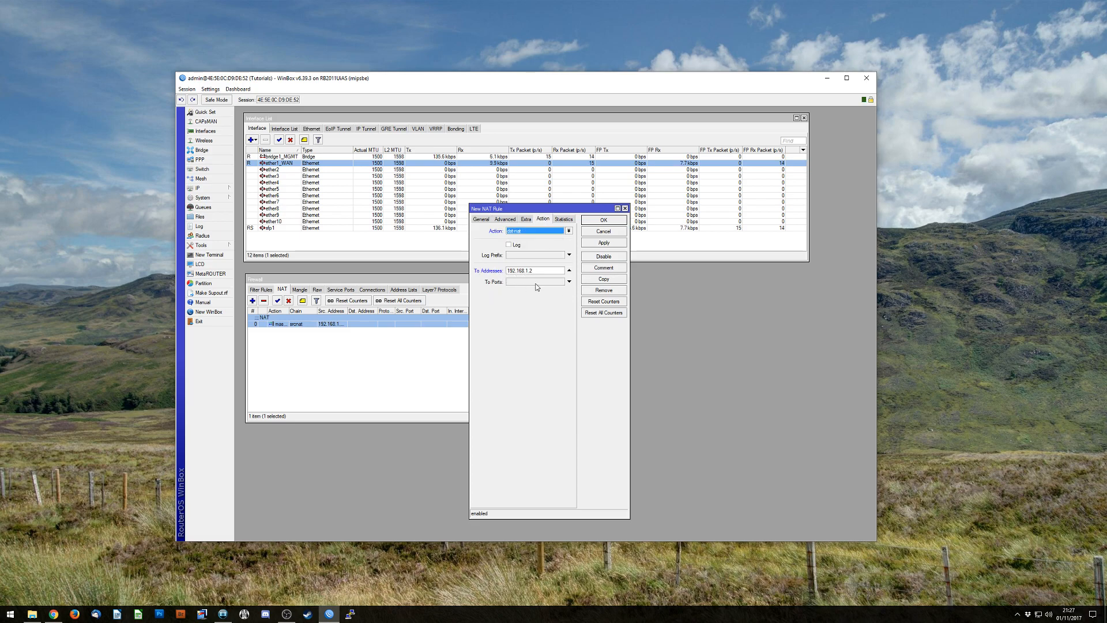
pyautogui.moveTo(520, 313)
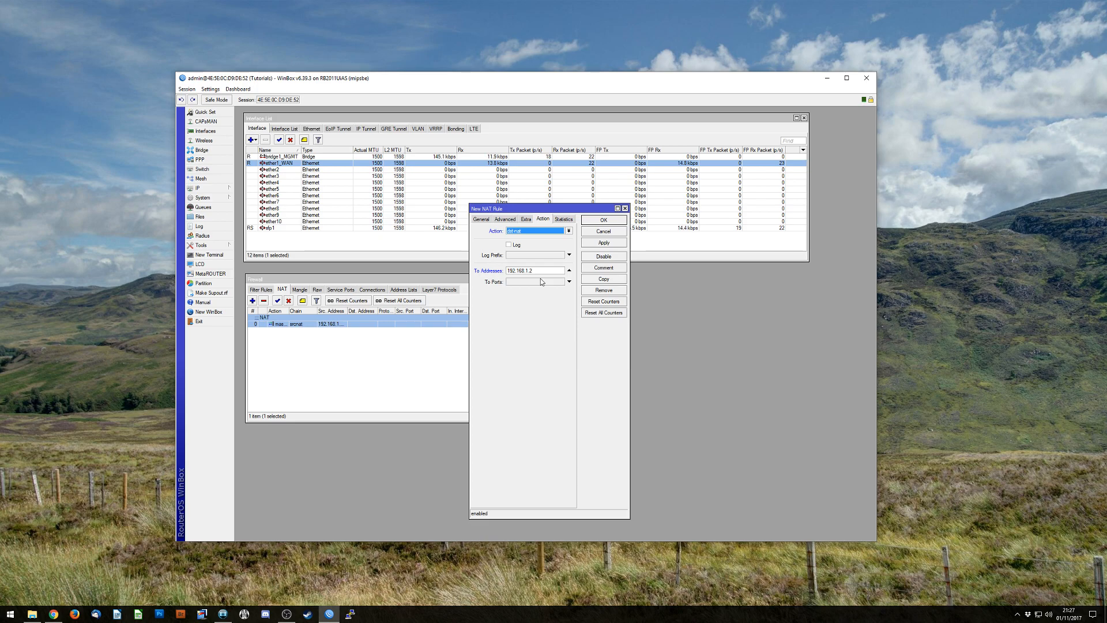
pyautogui.click(603, 267)
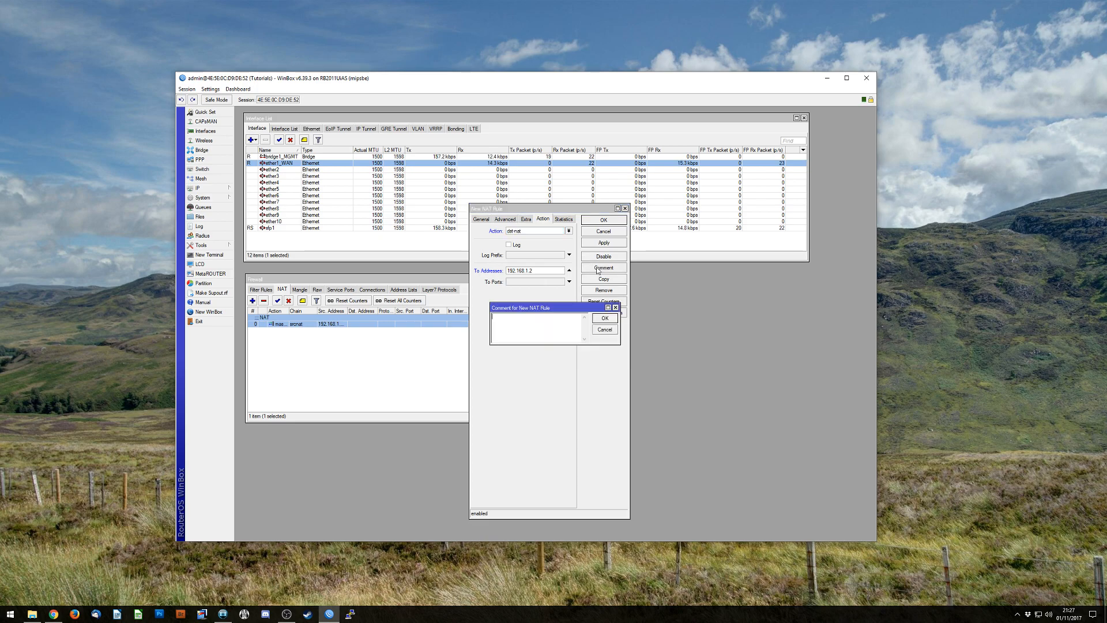
# Confirm the comment, save the TCP 8080 rule into the NAT list and reopen it for editing
pyautogui.click(603, 317)
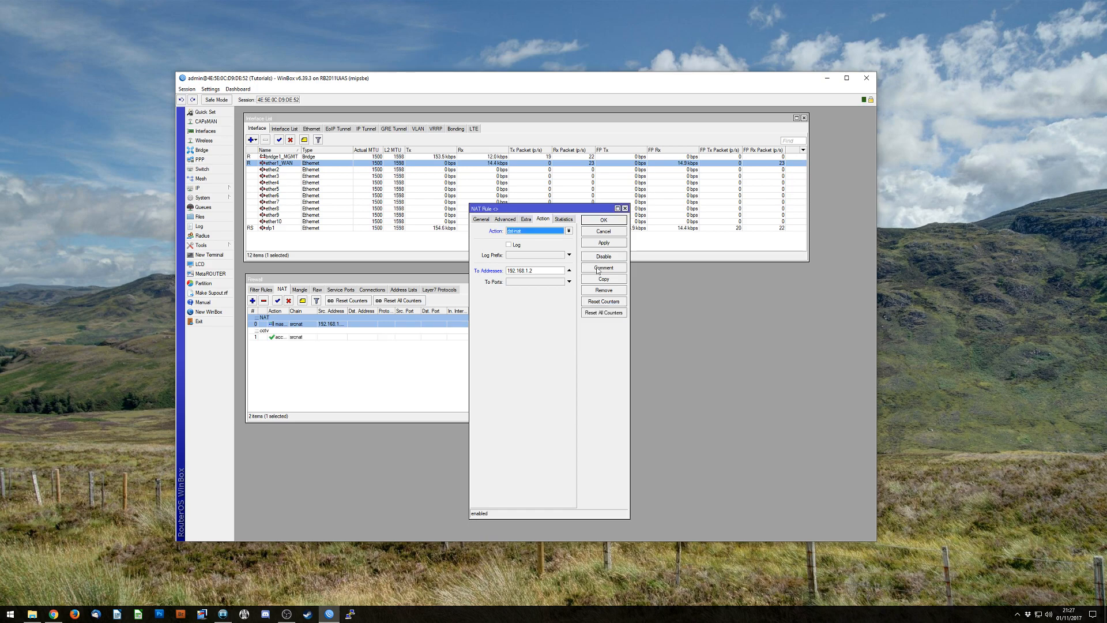
pyautogui.click(603, 220)
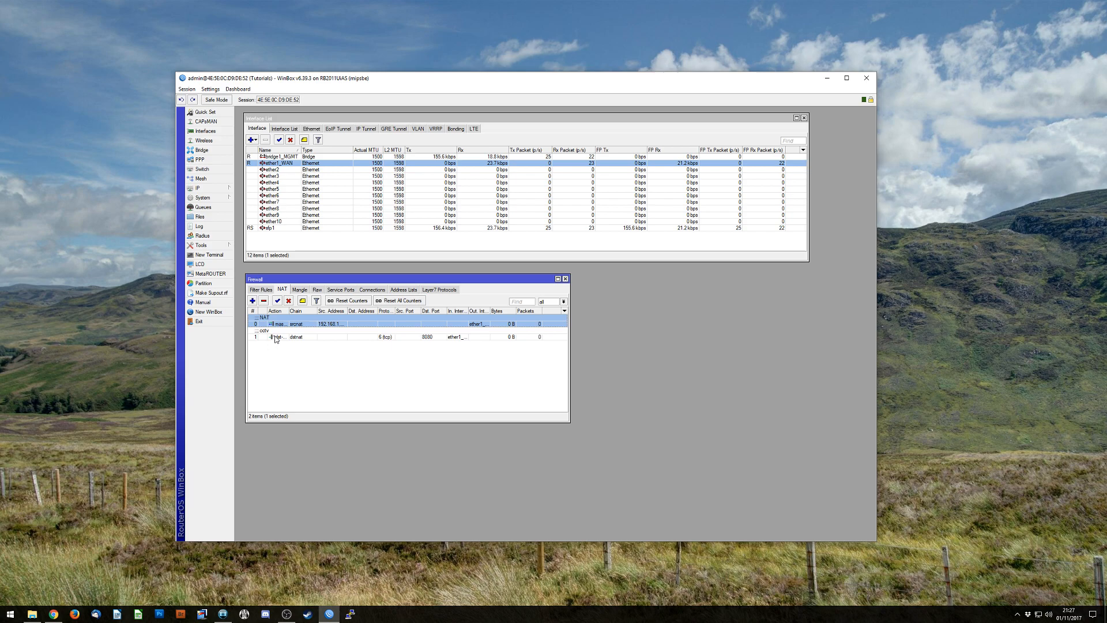
pyautogui.doubleClick(296, 335)
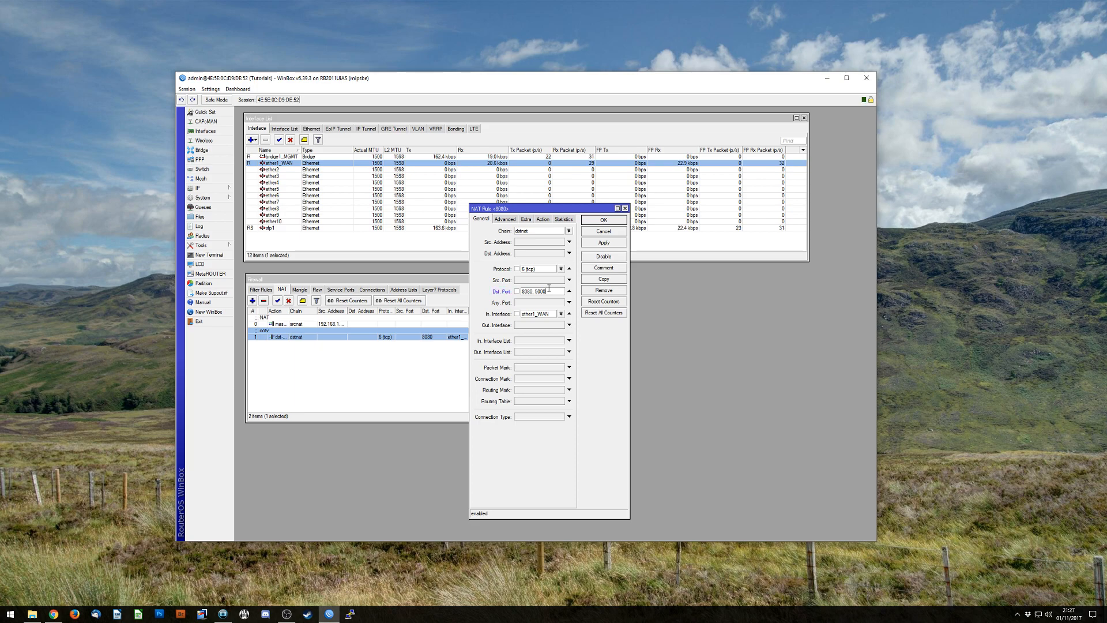
# Extend the TCP rule to ports 8080,5000,6565, copy it as a UDP rule and save both
pyautogui.write('6565')
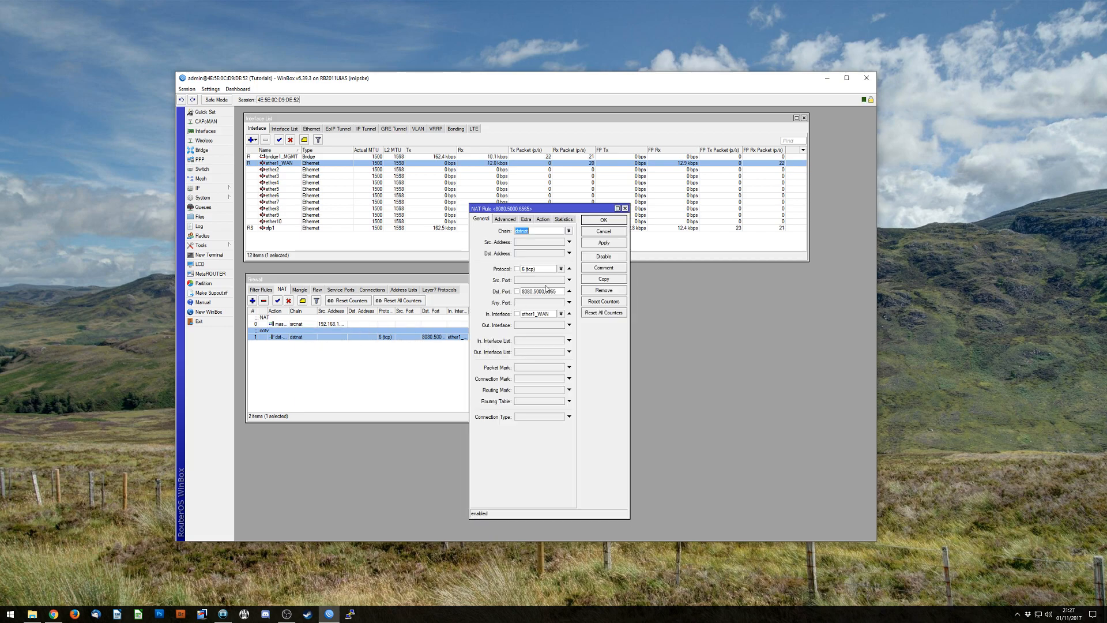
pyautogui.click(561, 278)
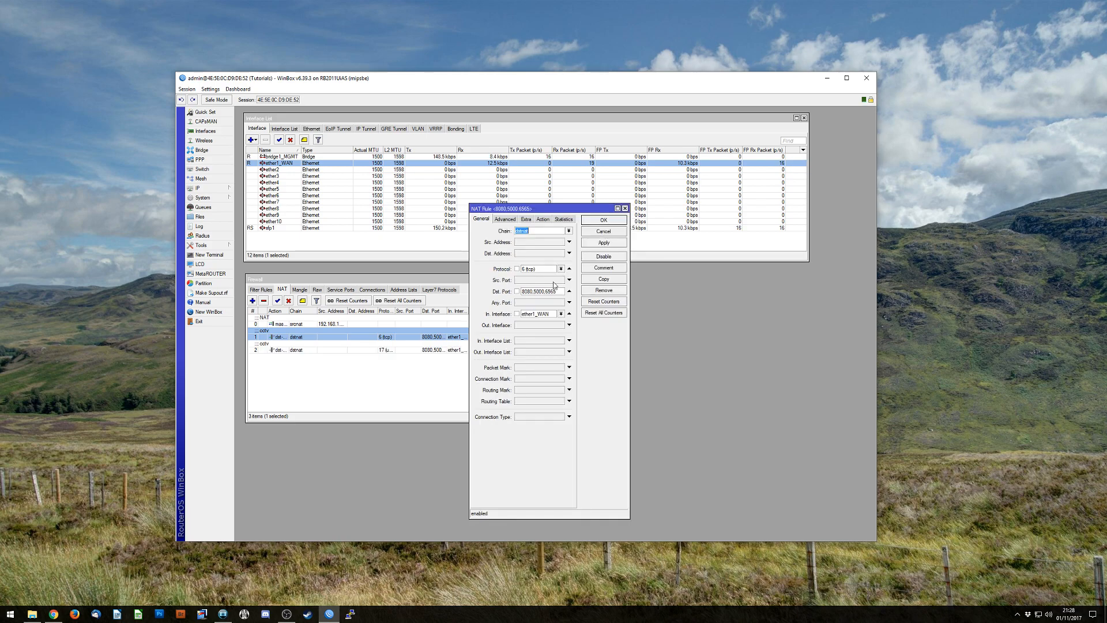
pyautogui.click(602, 230)
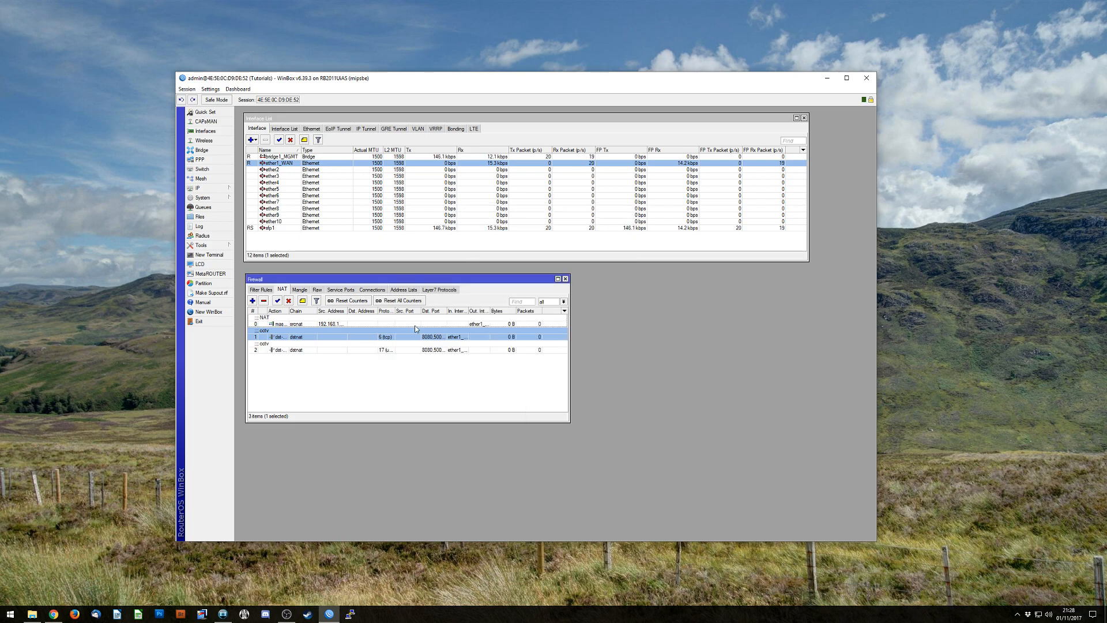